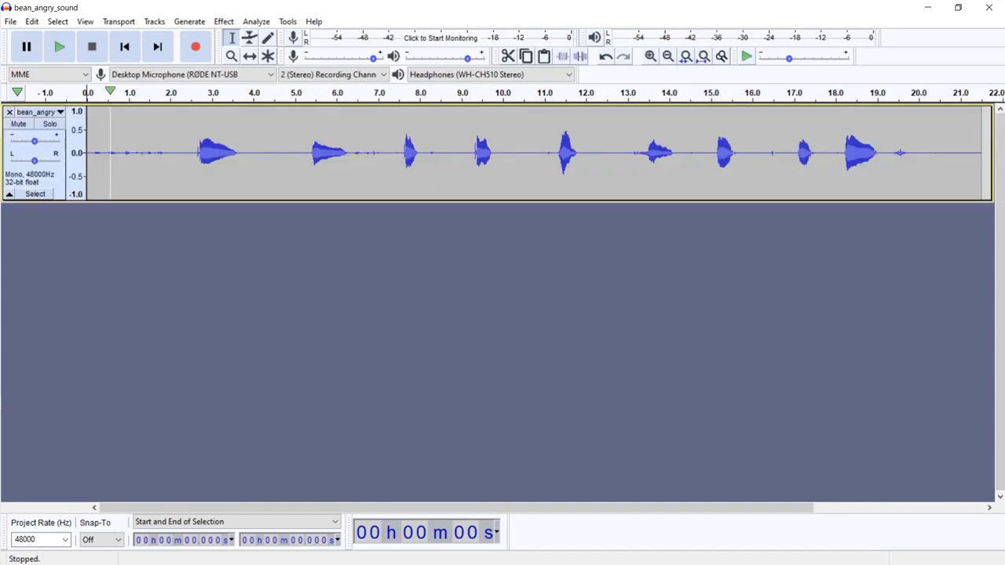
Step: Trim the bean angry recording to one short burst at 0 s and play it back
{"action": "left_click", "coordinate": [60, 47]}
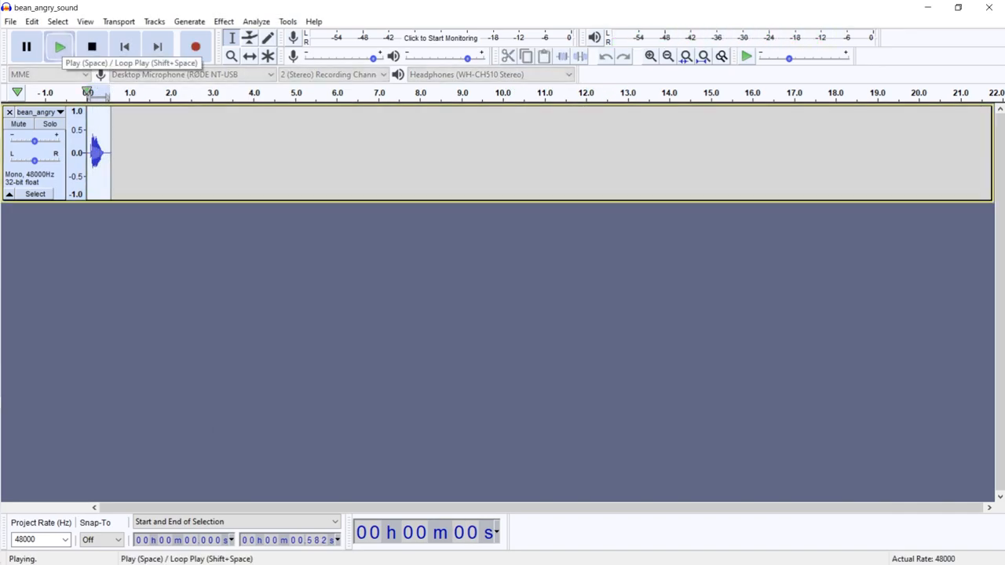
{"action": "left_click", "coordinate": [91, 47]}
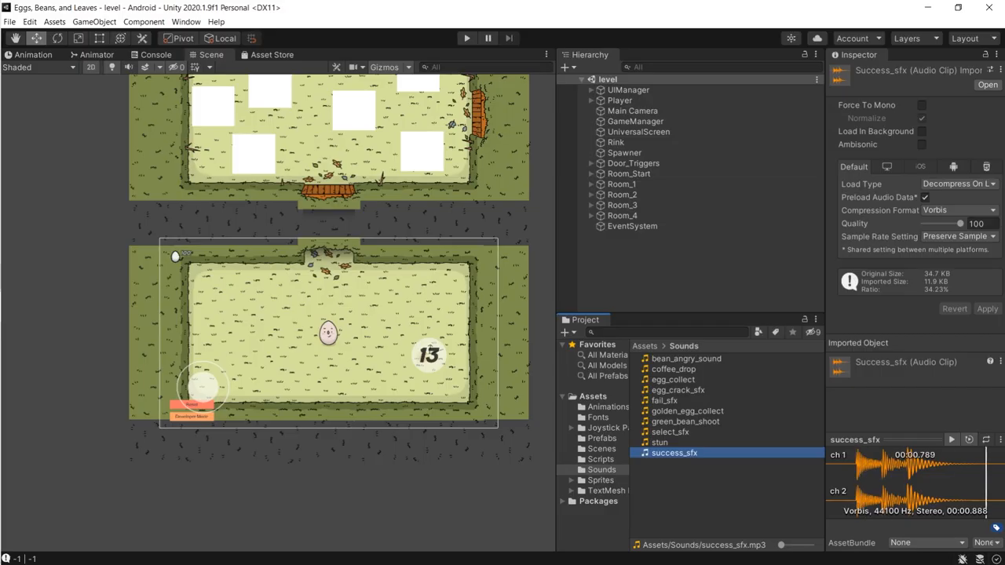
Step: Preview the stun, egg_crack_sfx and egg_collect clips, then create a C# script named AudioManager
{"action": "left_click", "coordinate": [659, 442]}
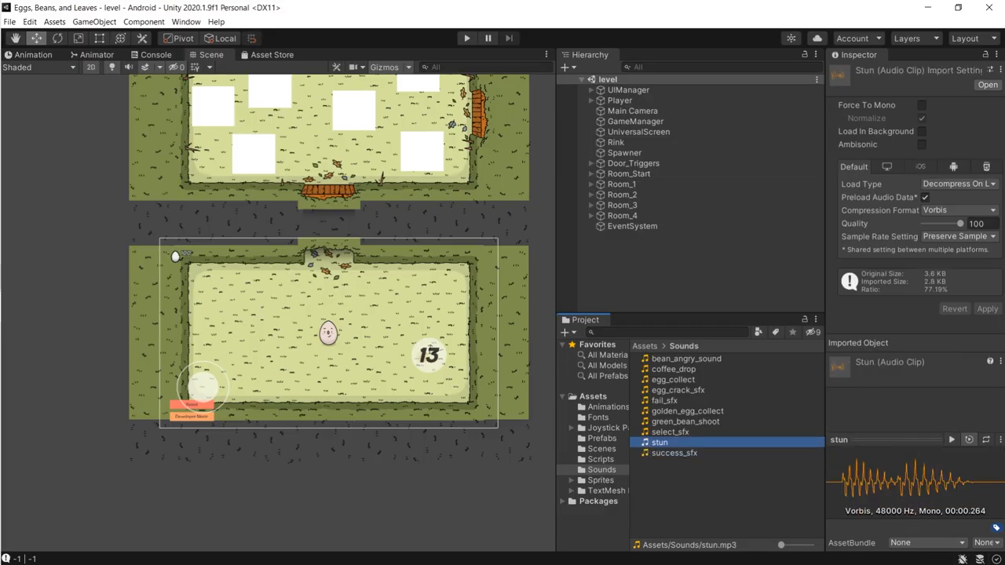
{"action": "left_click", "coordinate": [678, 389]}
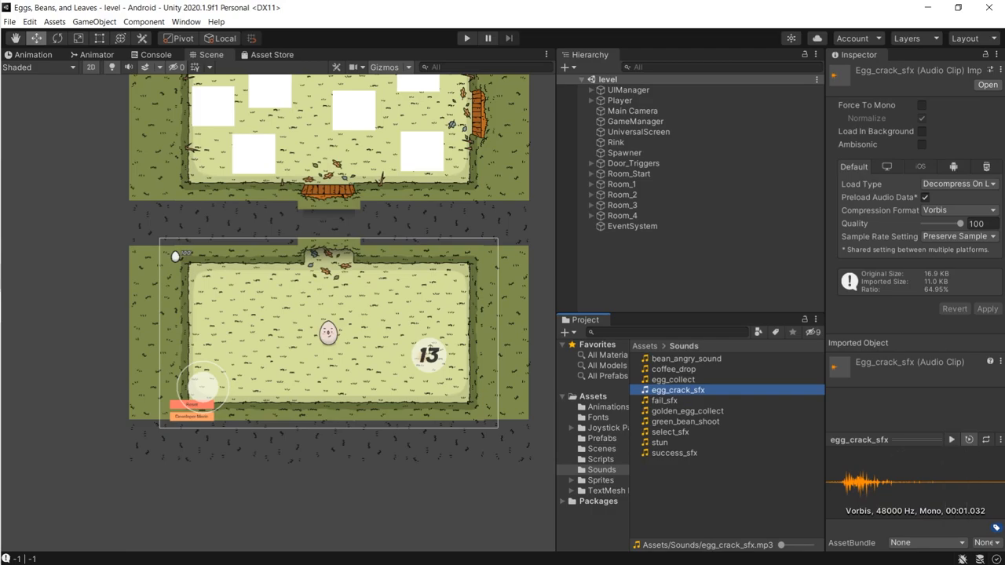
{"action": "left_click", "coordinate": [672, 379]}
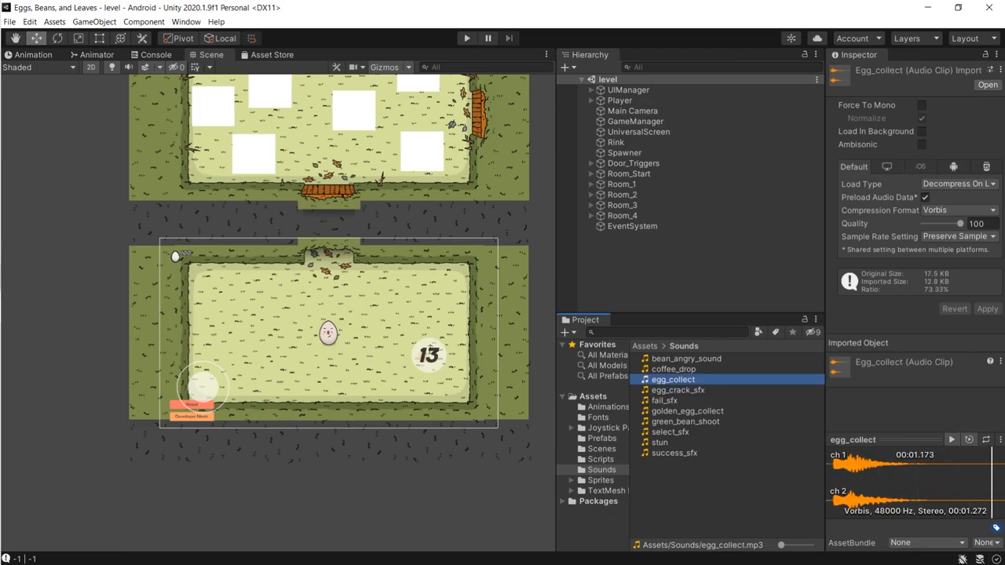
{"action": "left_click", "coordinate": [673, 368]}
{"action": "type", "text": "Aud"}
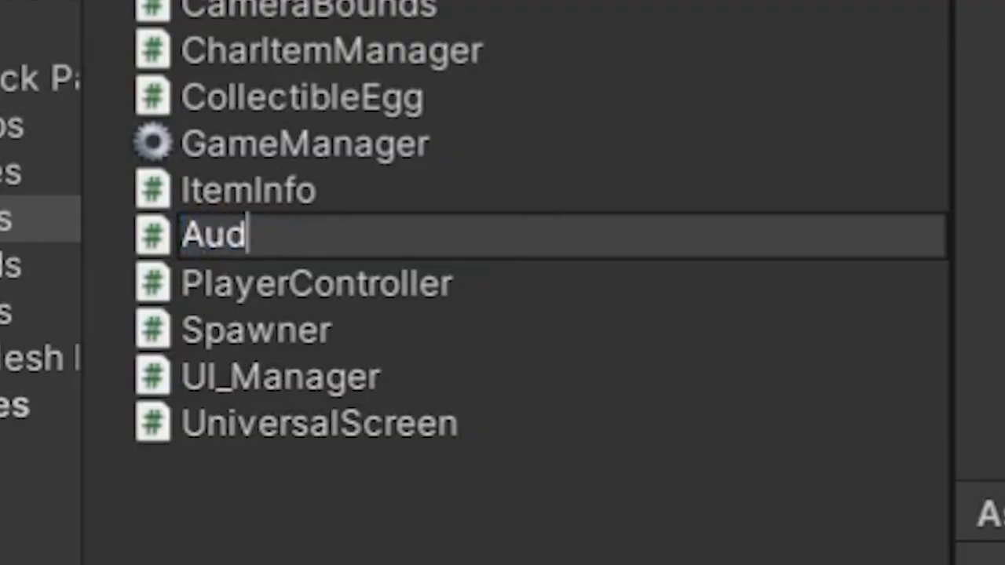
{"action": "type", "text": "ioMana"}
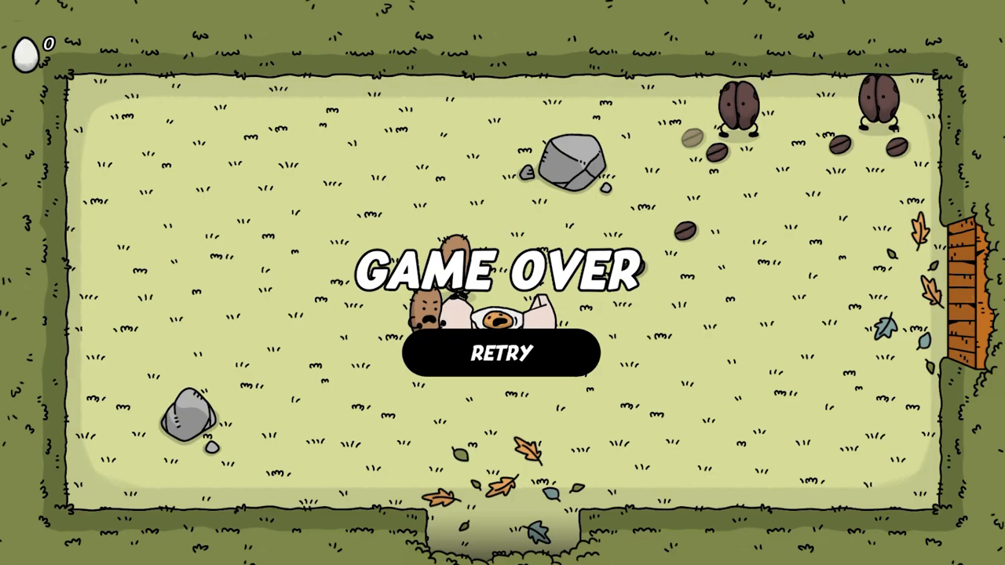
Step: Retry from the Game Over screen to restart the level
{"action": "left_click", "coordinate": [502, 352]}
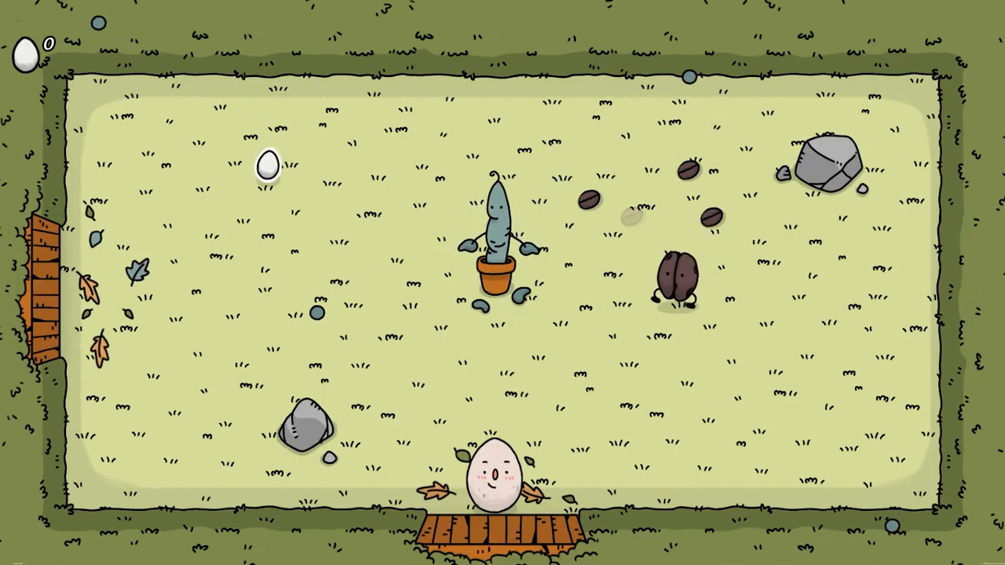